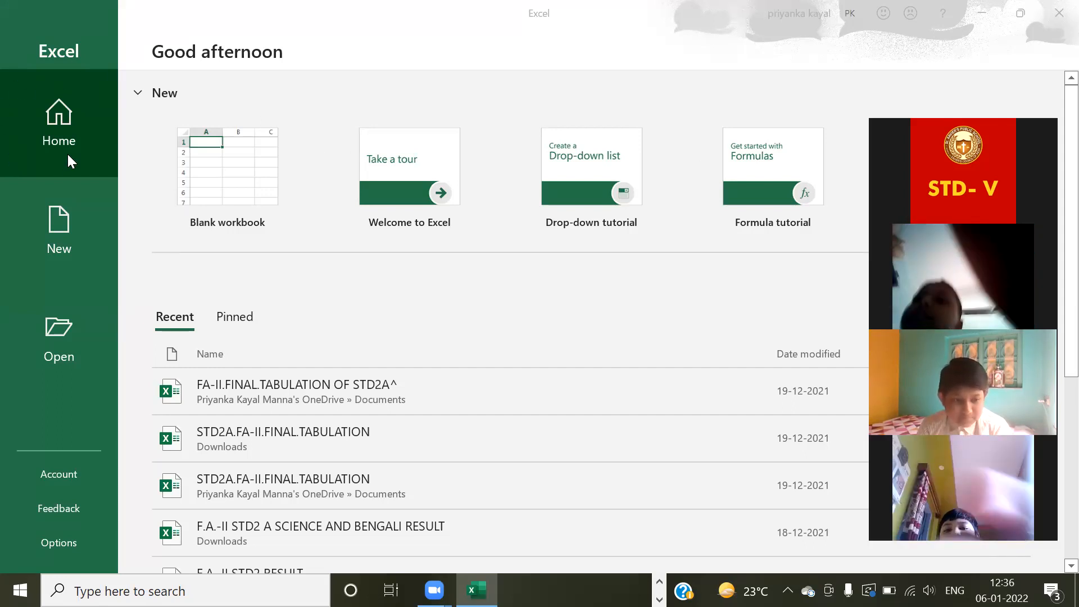
mouse_move(60, 114)
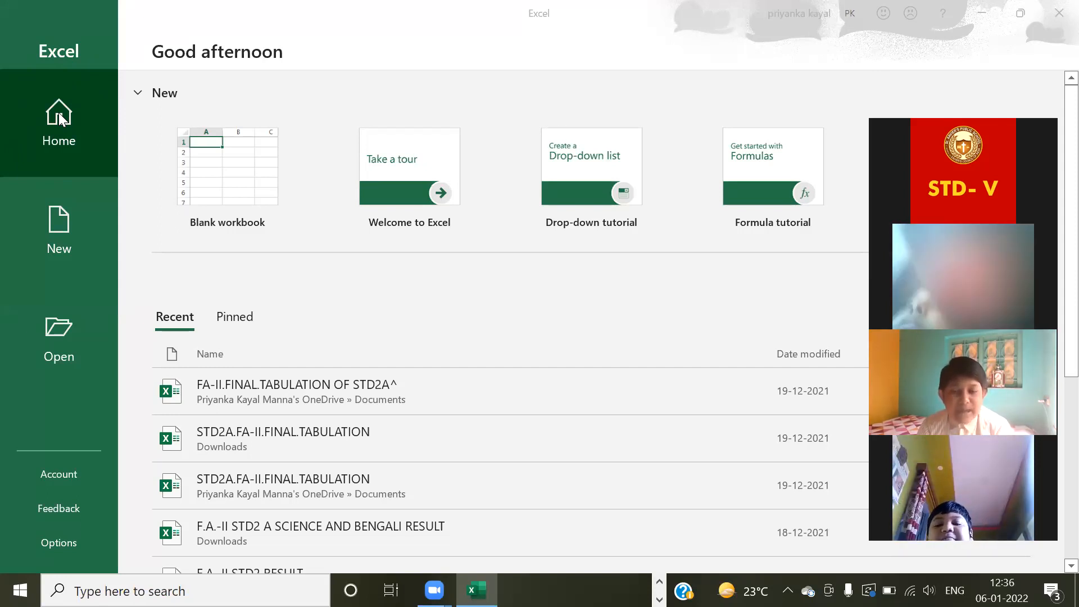
mouse_move(192, 184)
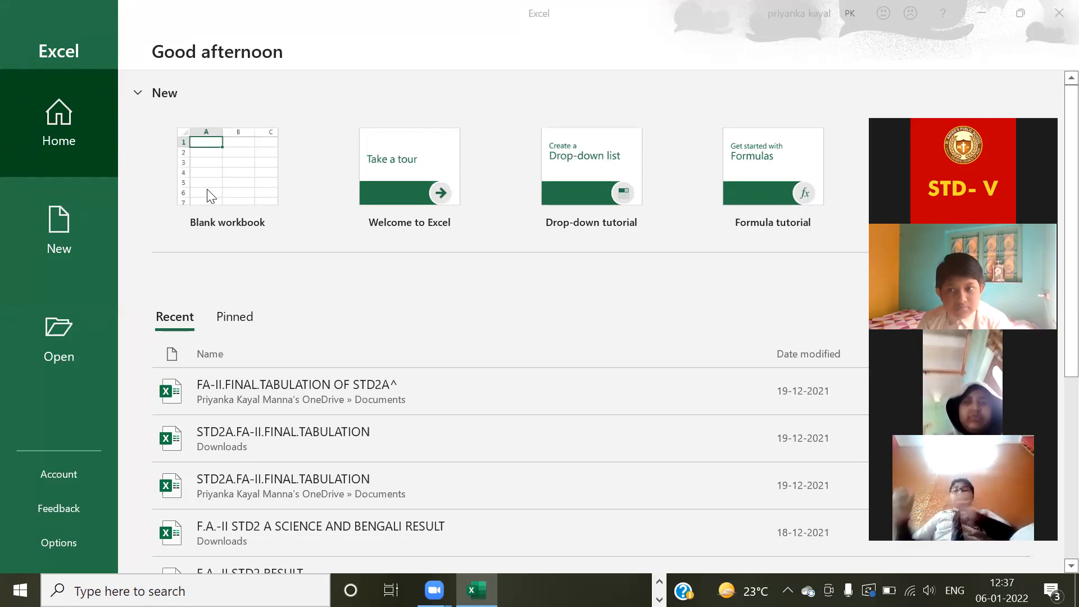
Create a new blank workbook (Book1) from the Excel start screen.
click(227, 167)
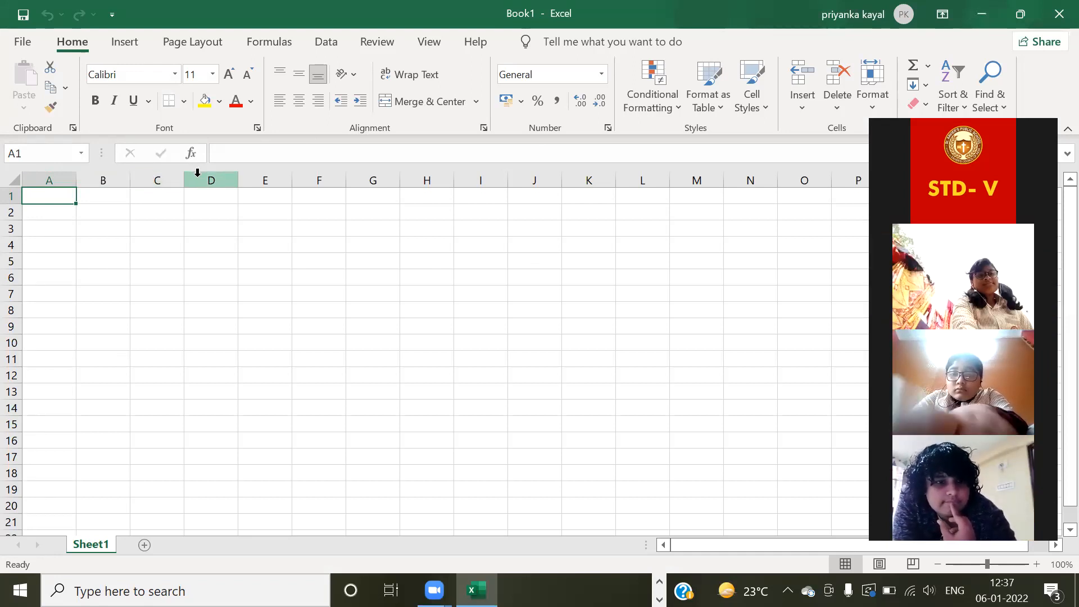
mouse_move(265, 179)
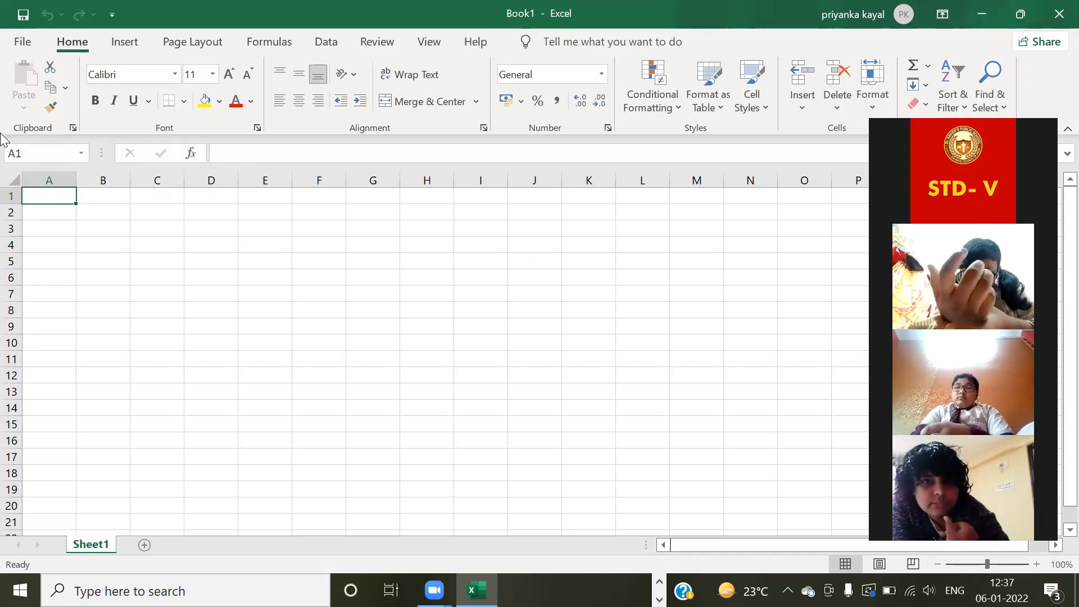
mouse_move(46, 153)
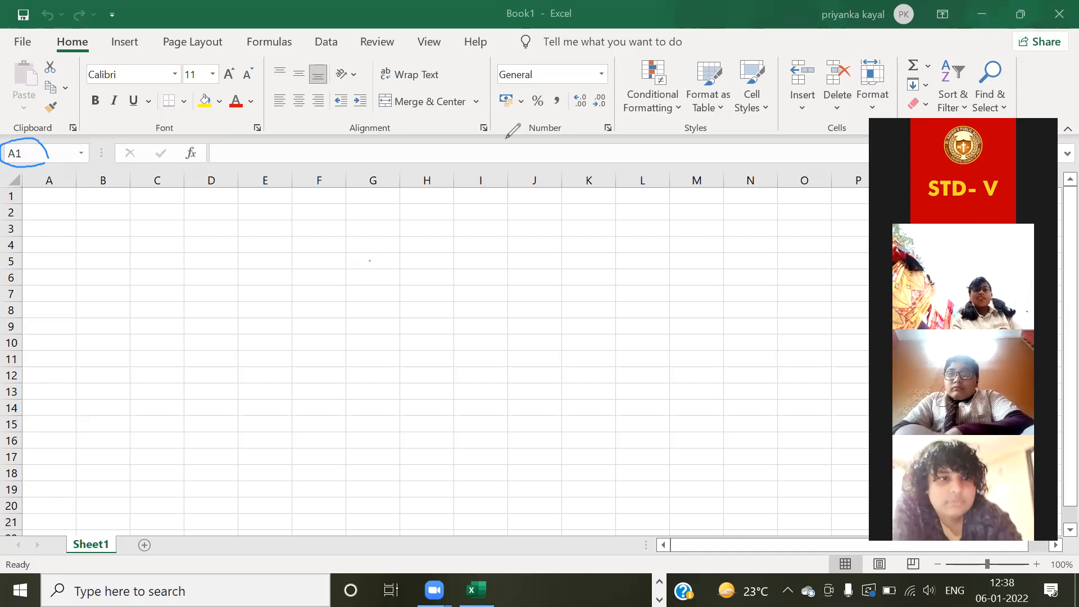
mouse_move(325, 212)
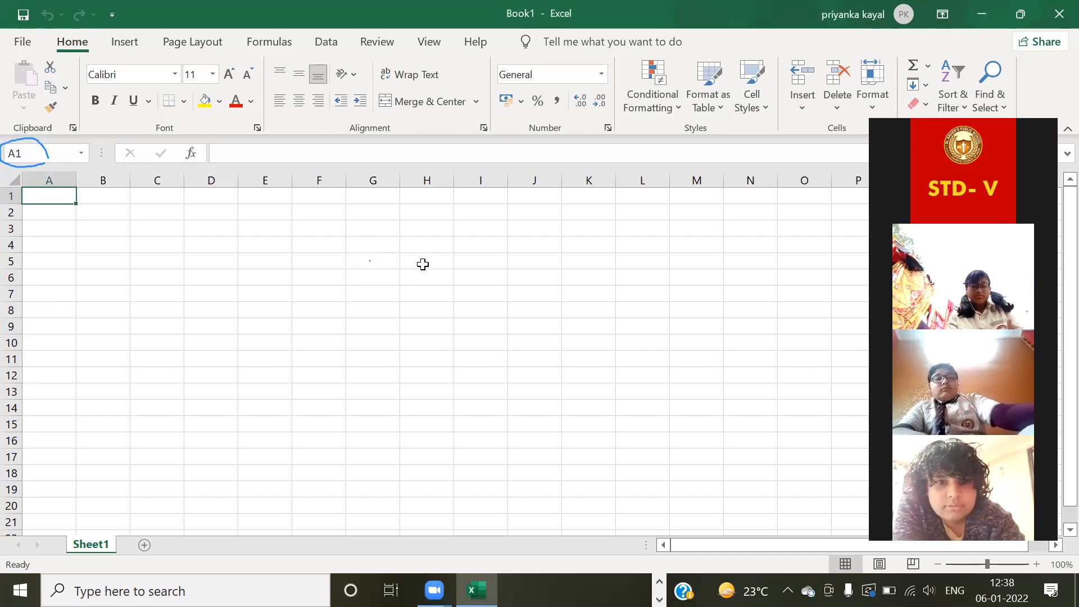
Select cells H5, C11 and H8 in turn so the Name Box displays each address.
click(426, 262)
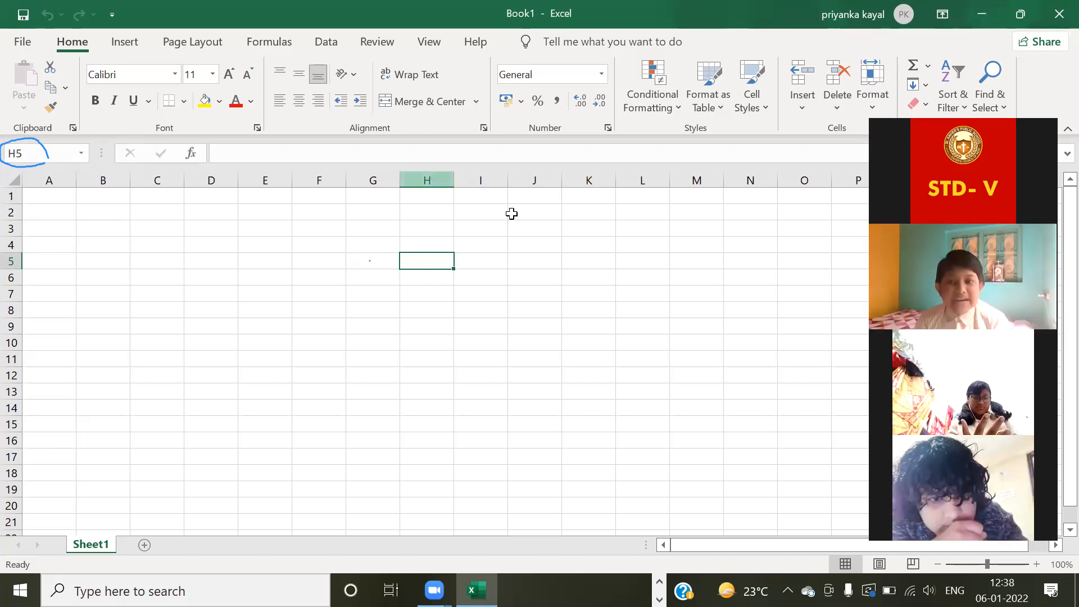
mouse_move(151, 357)
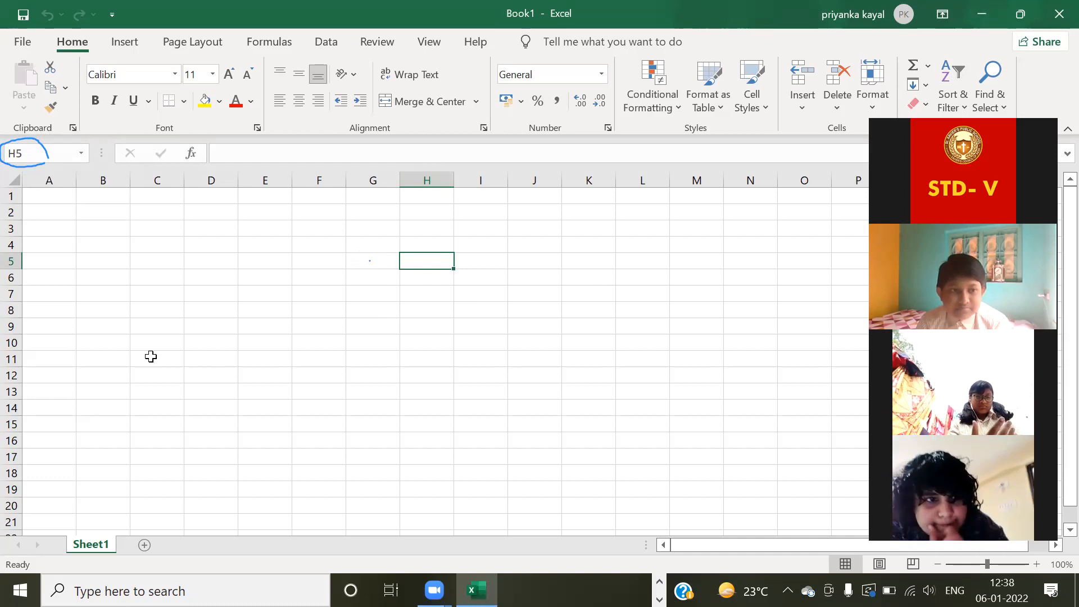
click(157, 357)
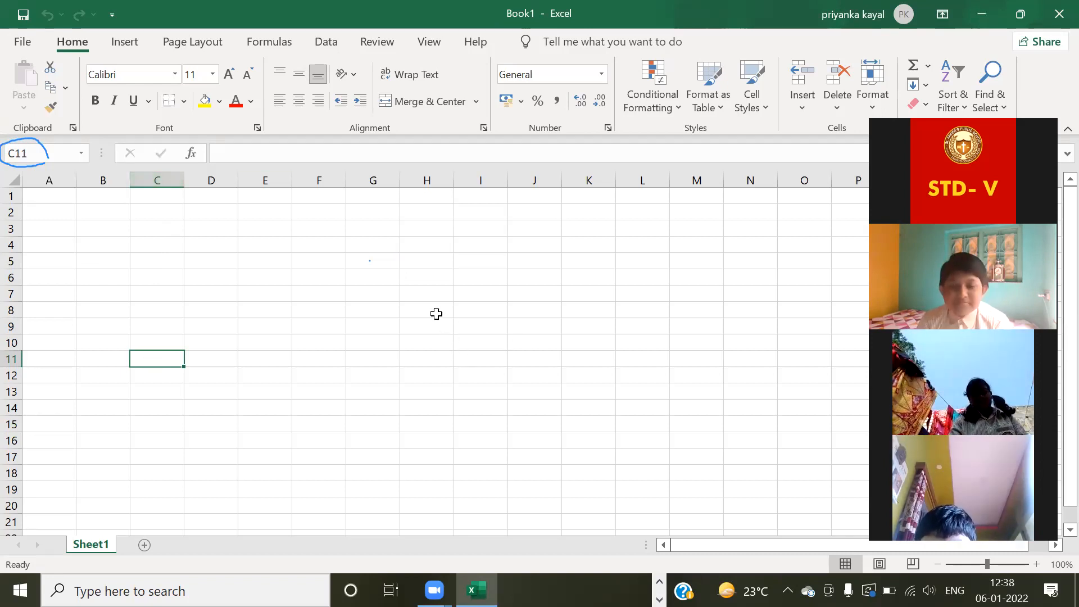
click(427, 310)
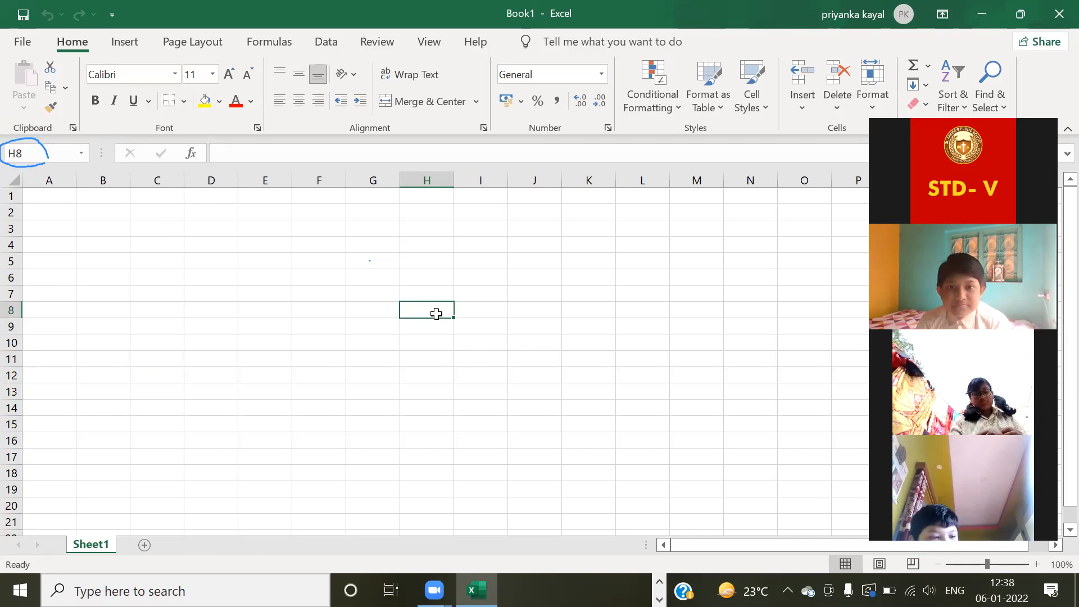
mouse_move(712, 161)
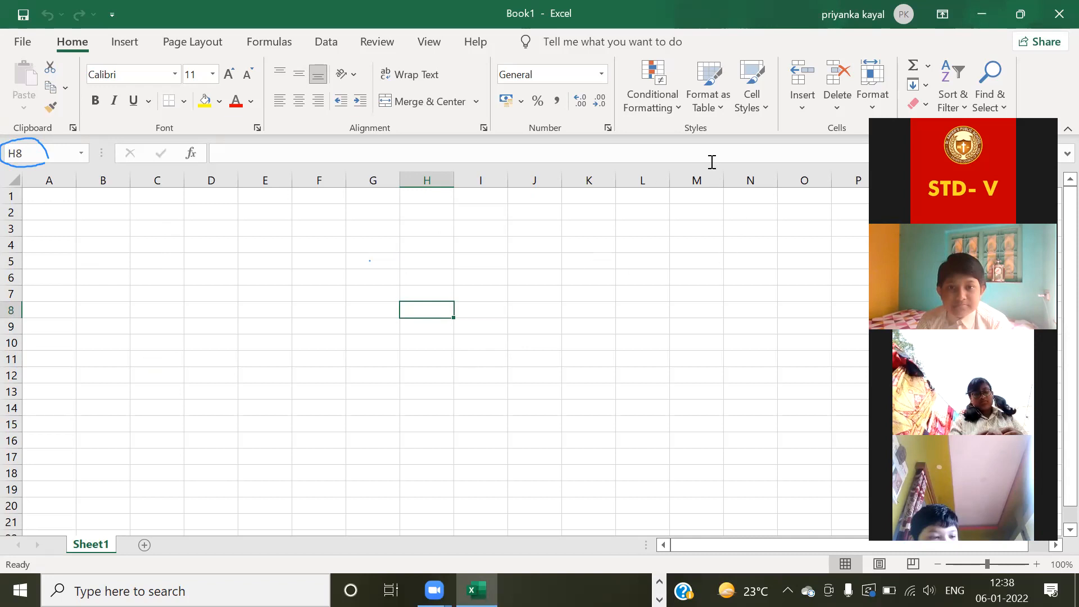
mouse_move(804, 120)
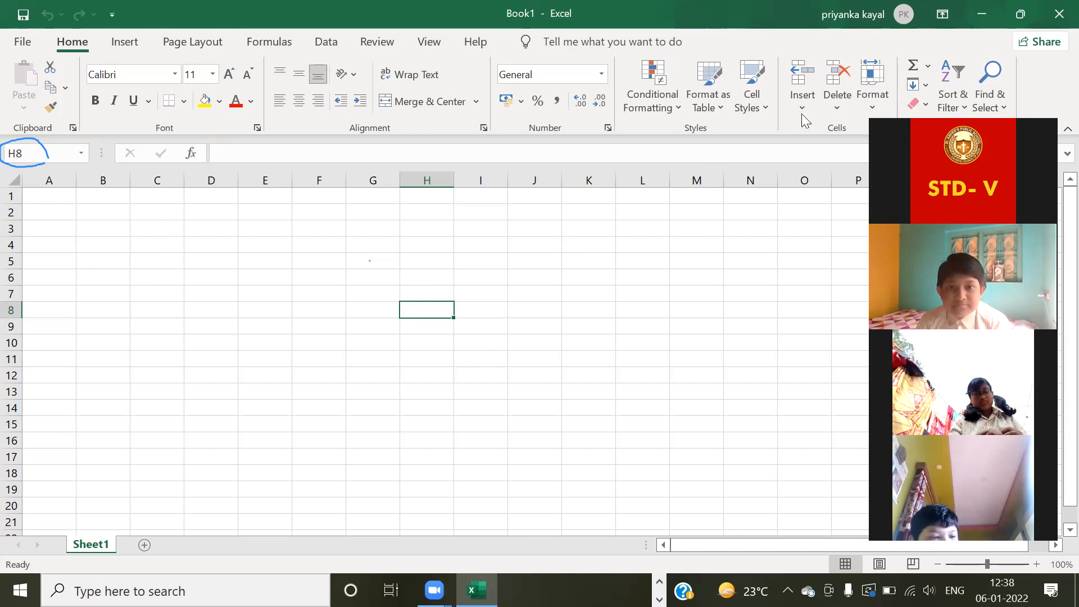
mouse_move(595, 147)
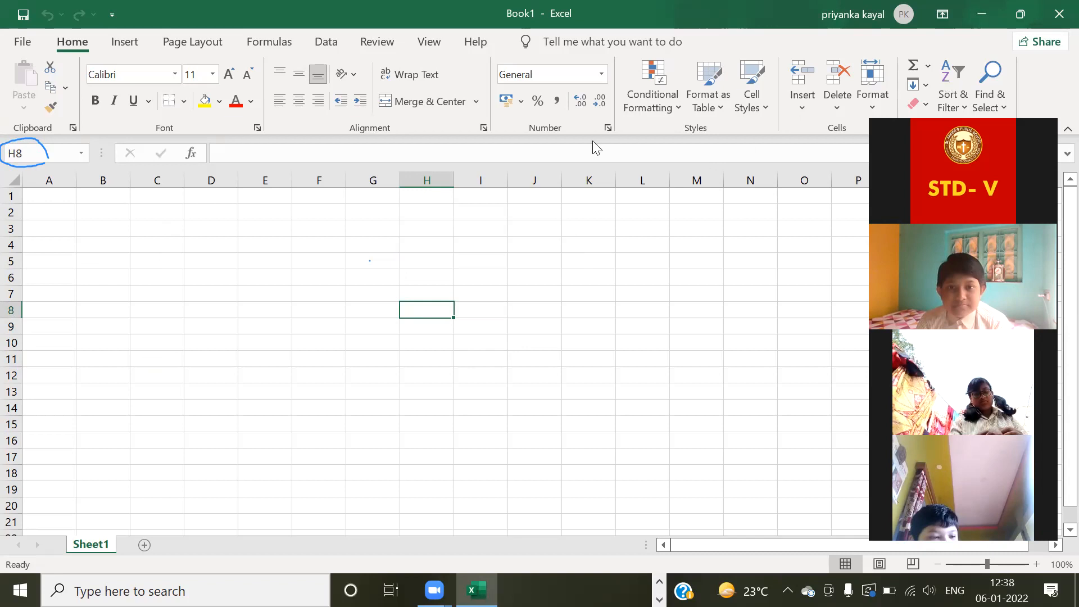
mouse_move(440, 124)
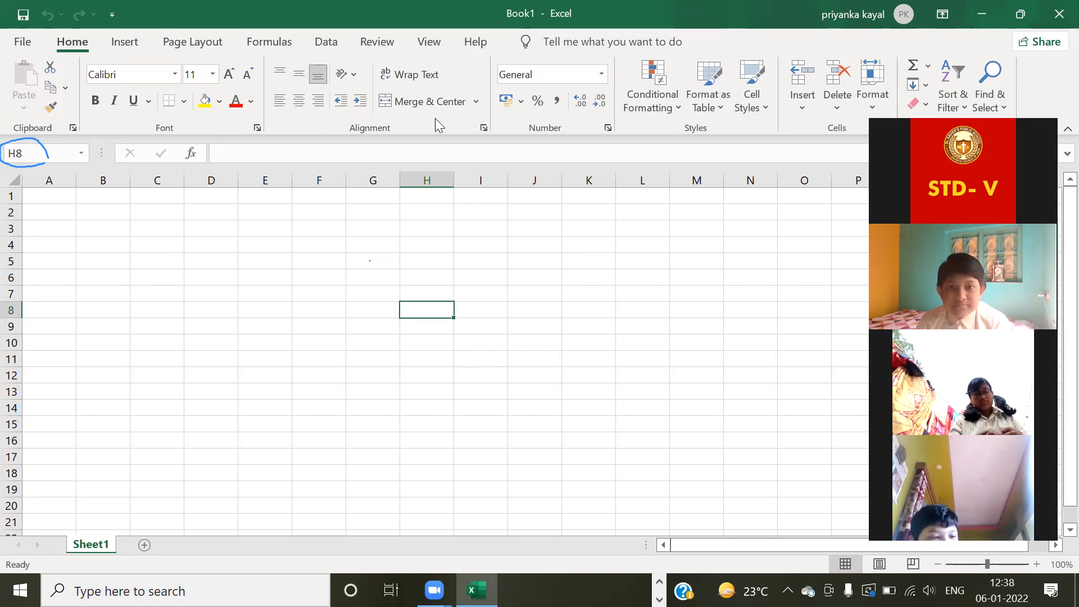
mouse_move(178, 283)
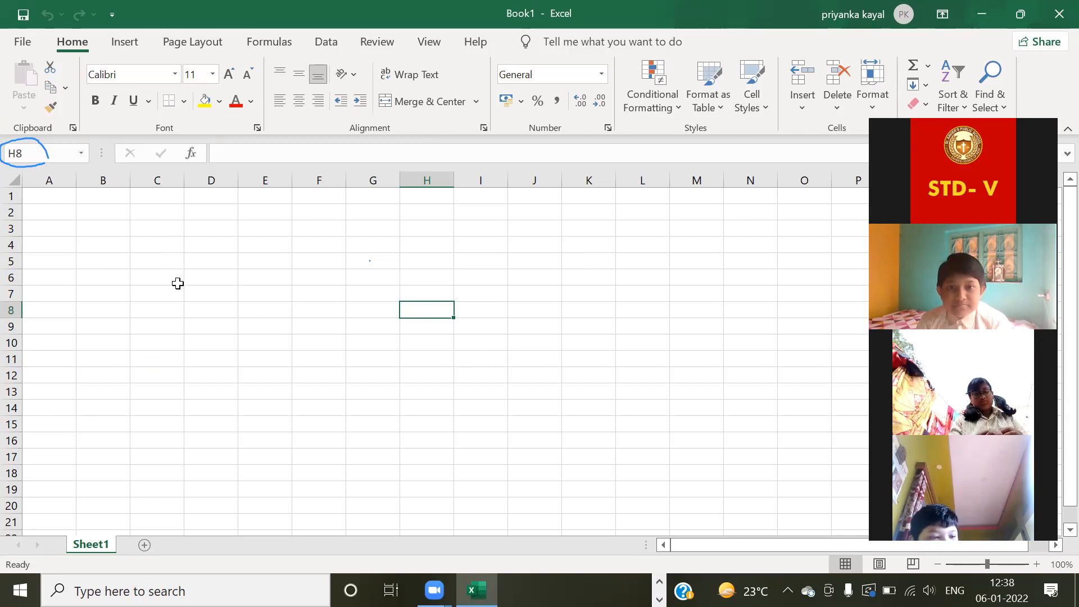
mouse_move(138, 419)
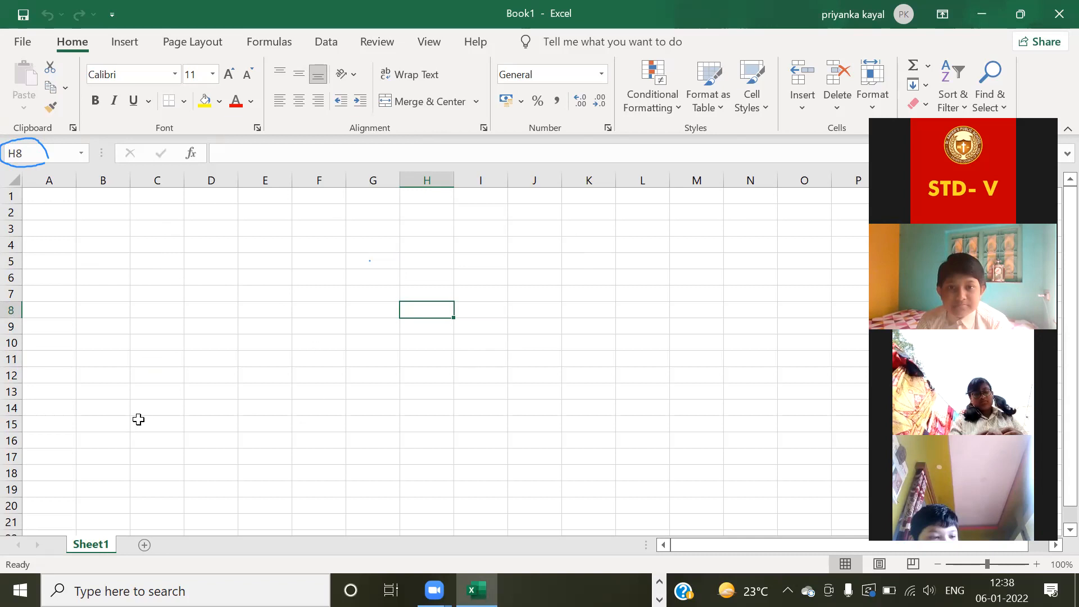
mouse_move(296, 489)
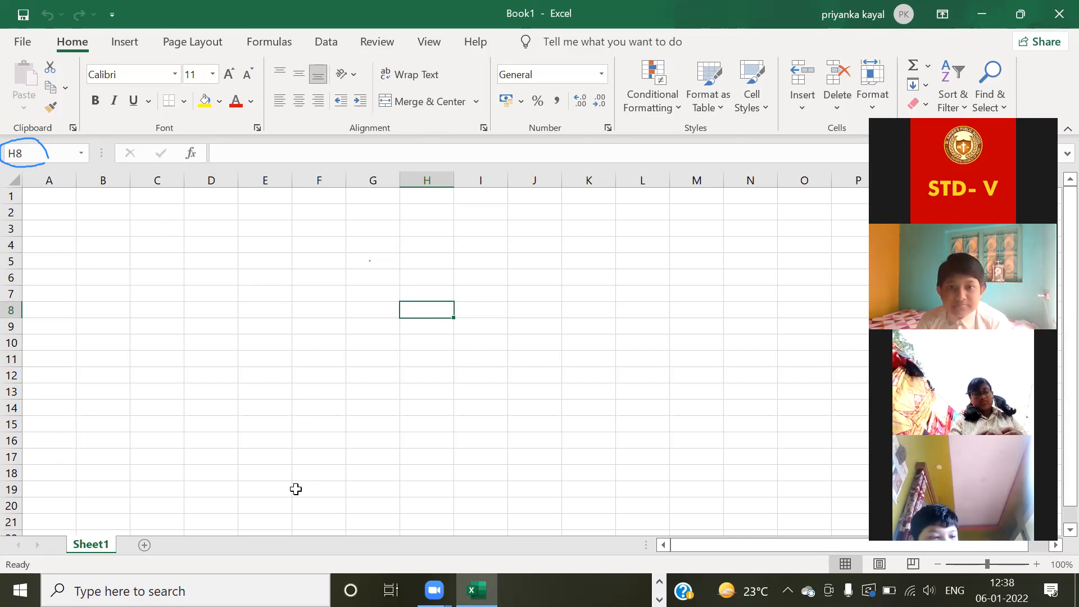
mouse_move(296, 489)
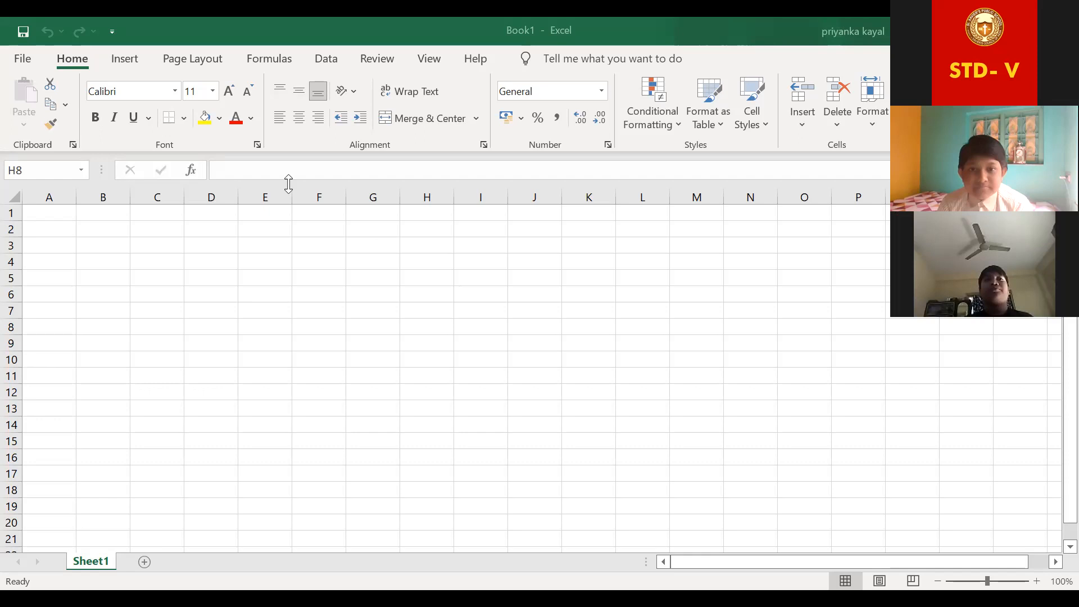
mouse_move(67, 23)
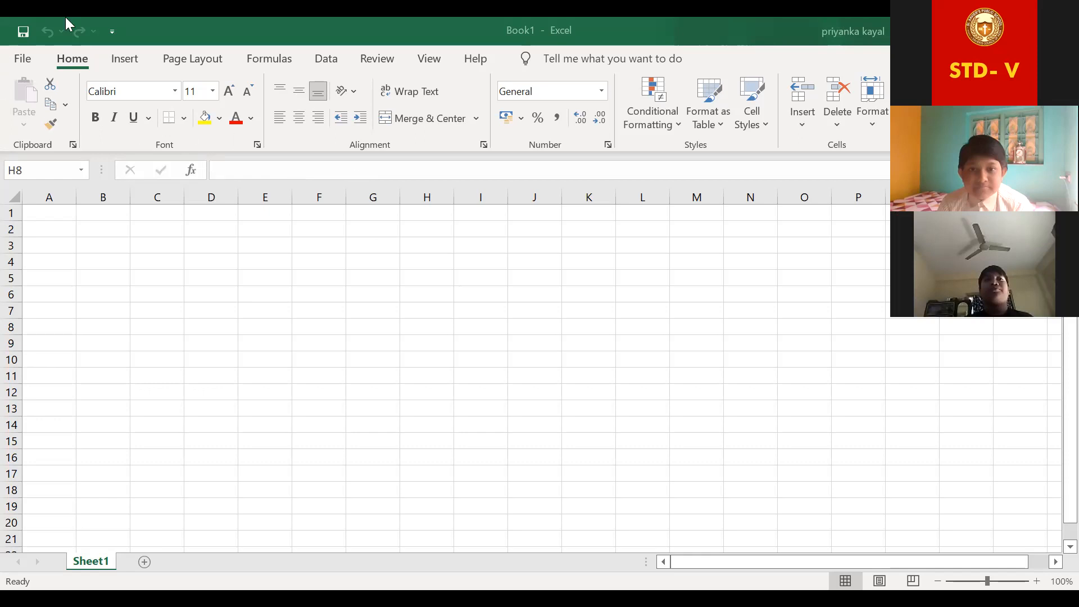